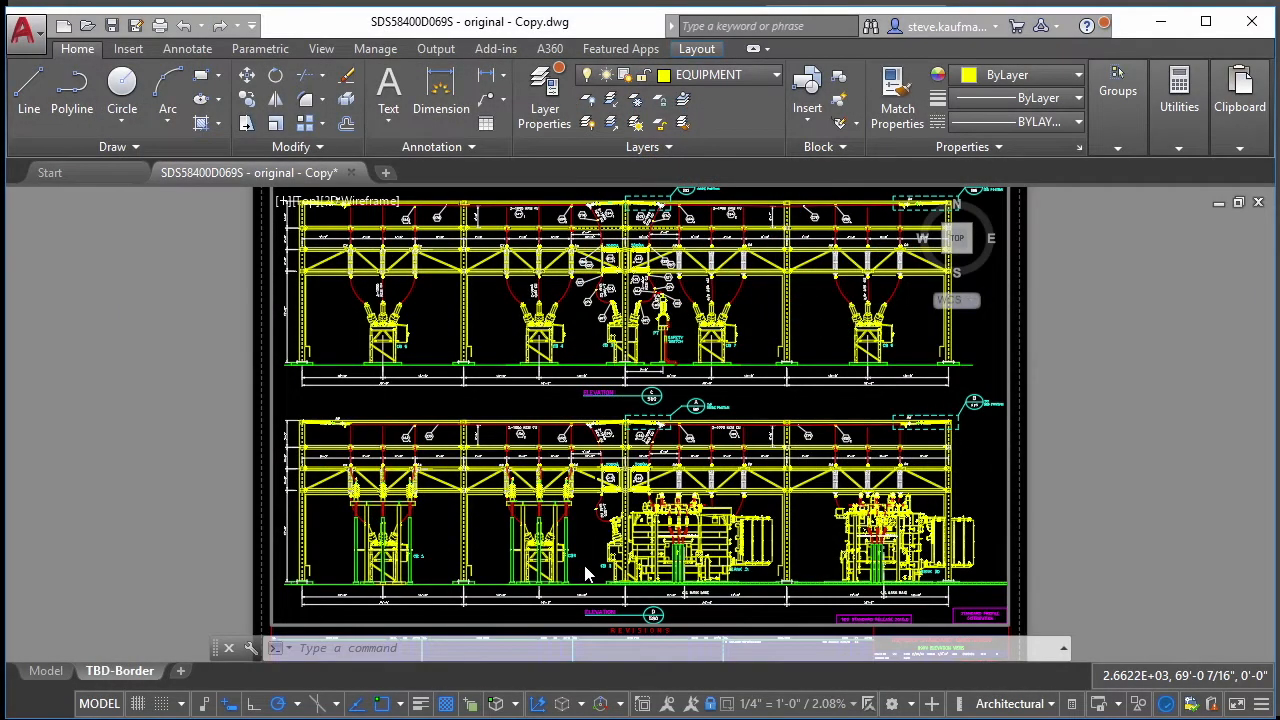
{"action": "mouse_move", "coordinate": [588, 564]}
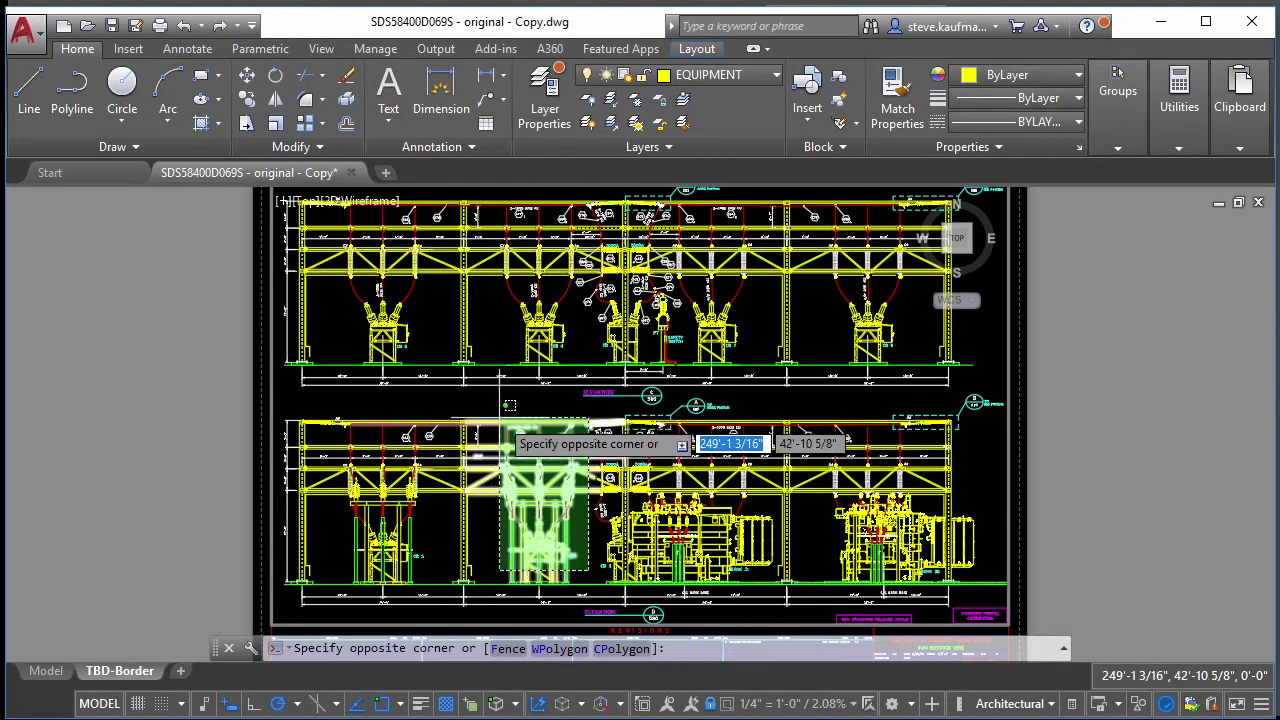
Select the old breaker in the lower elevation for erasing
{"action": "left_click", "coordinate": [498, 433]}
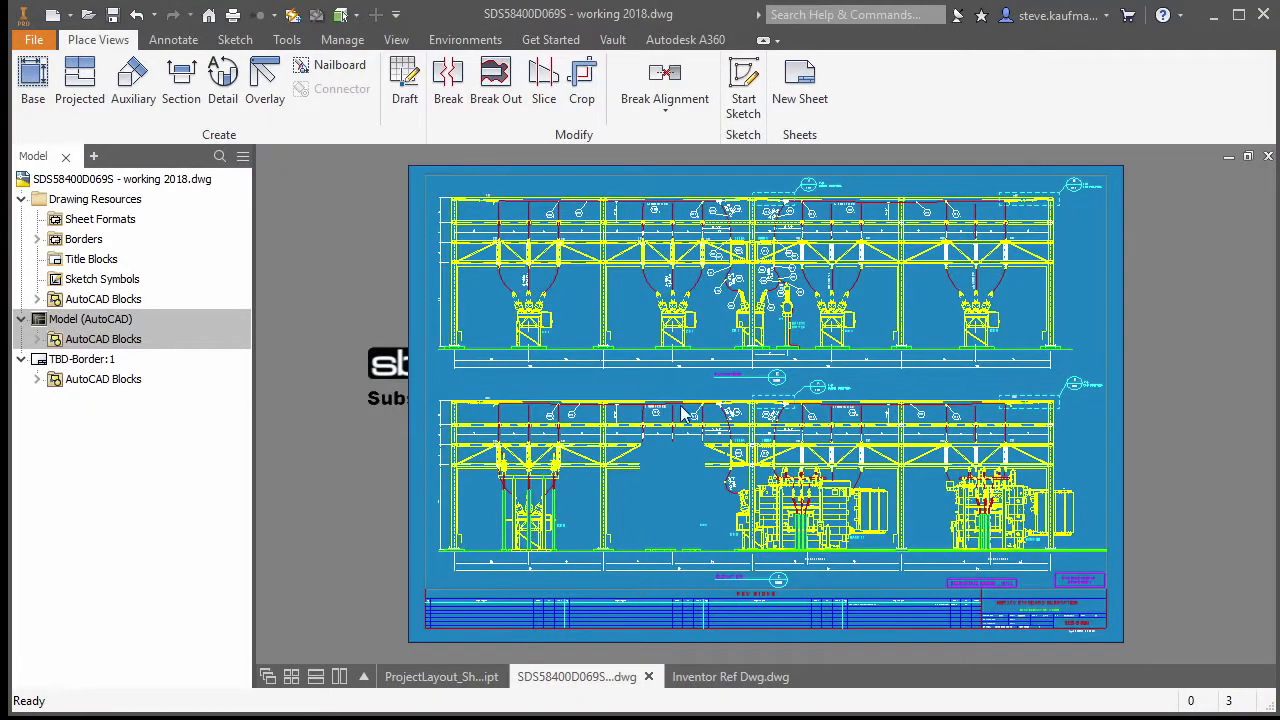
{"action": "mouse_move", "coordinate": [732, 523]}
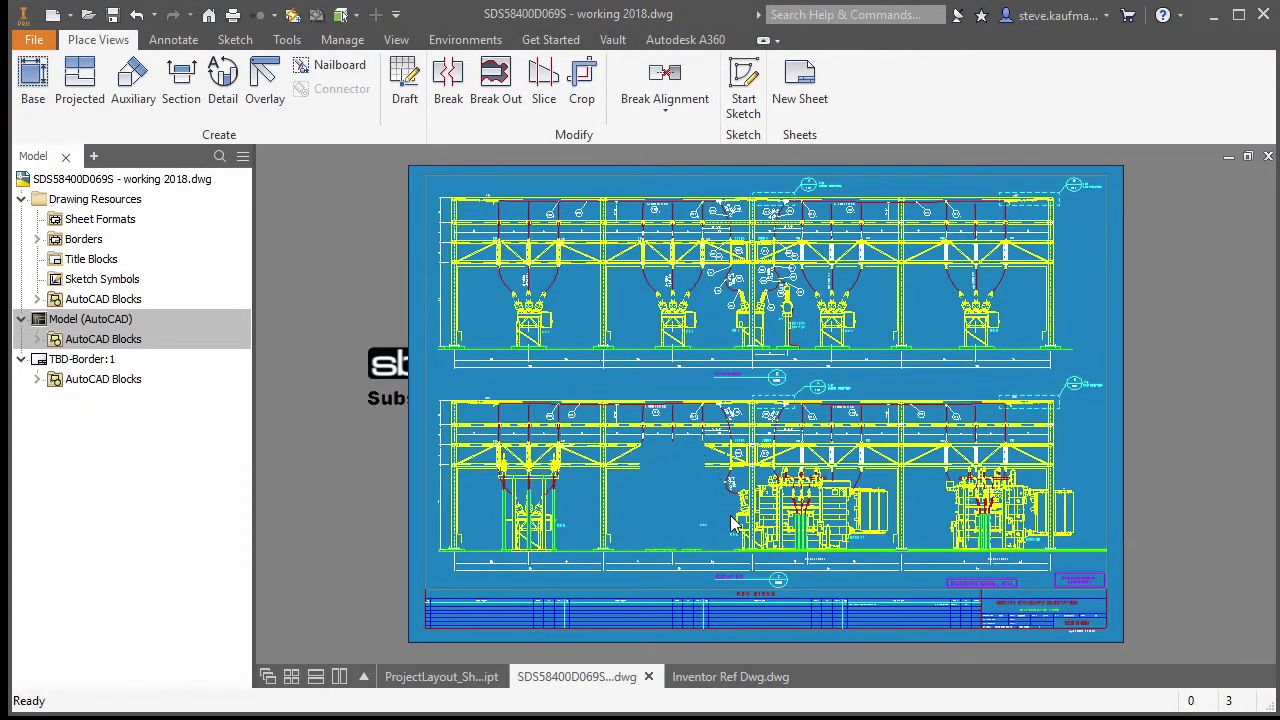
{"action": "mouse_move", "coordinate": [434, 676]}
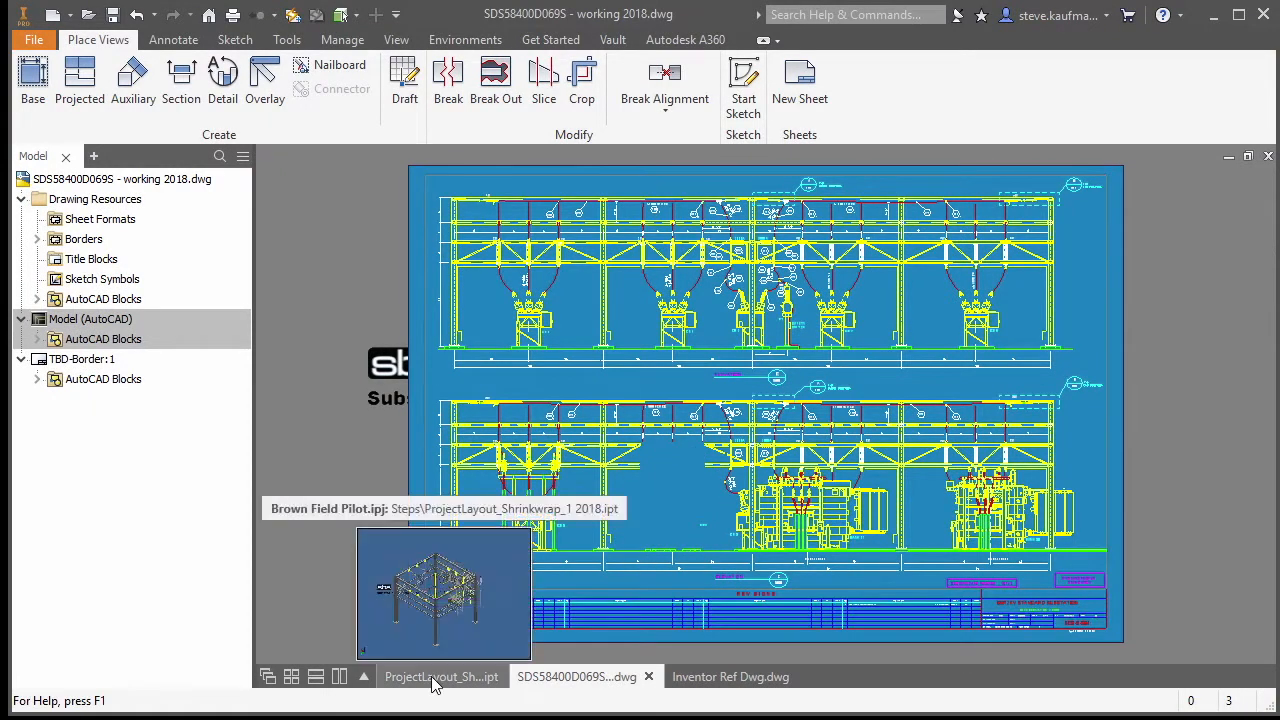
{"action": "left_click", "coordinate": [441, 676]}
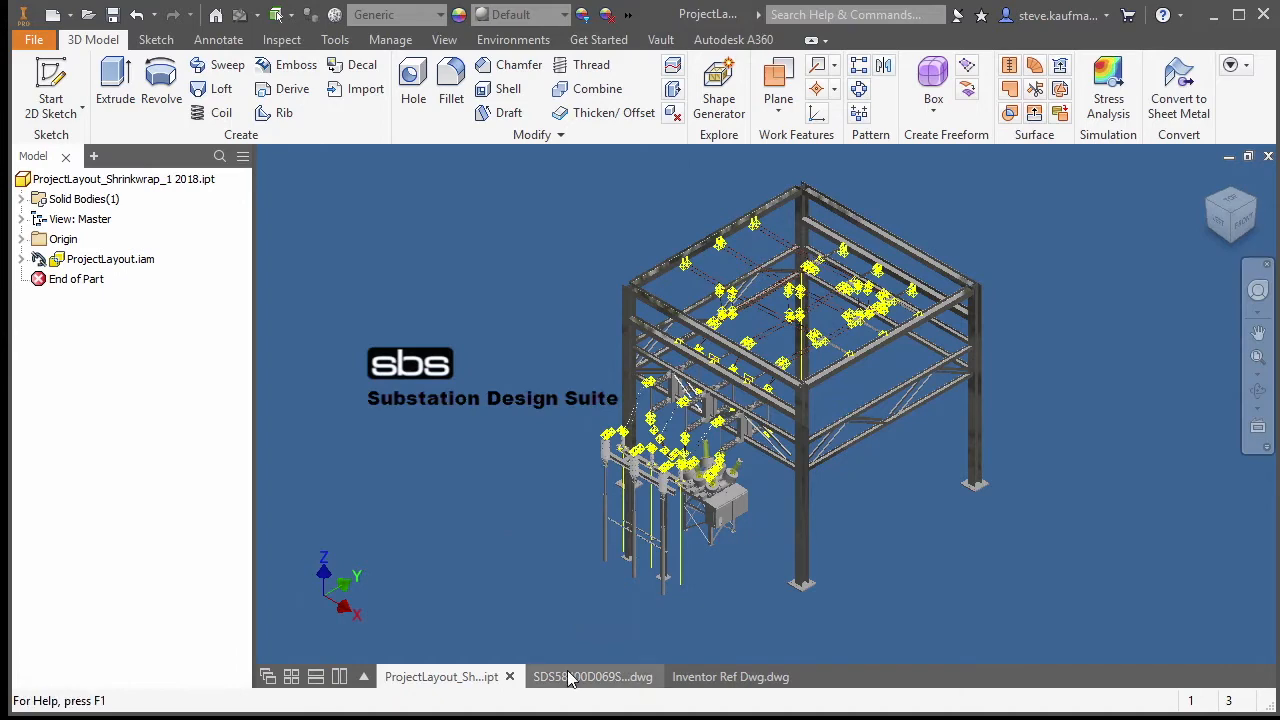
{"action": "left_click", "coordinate": [582, 676]}
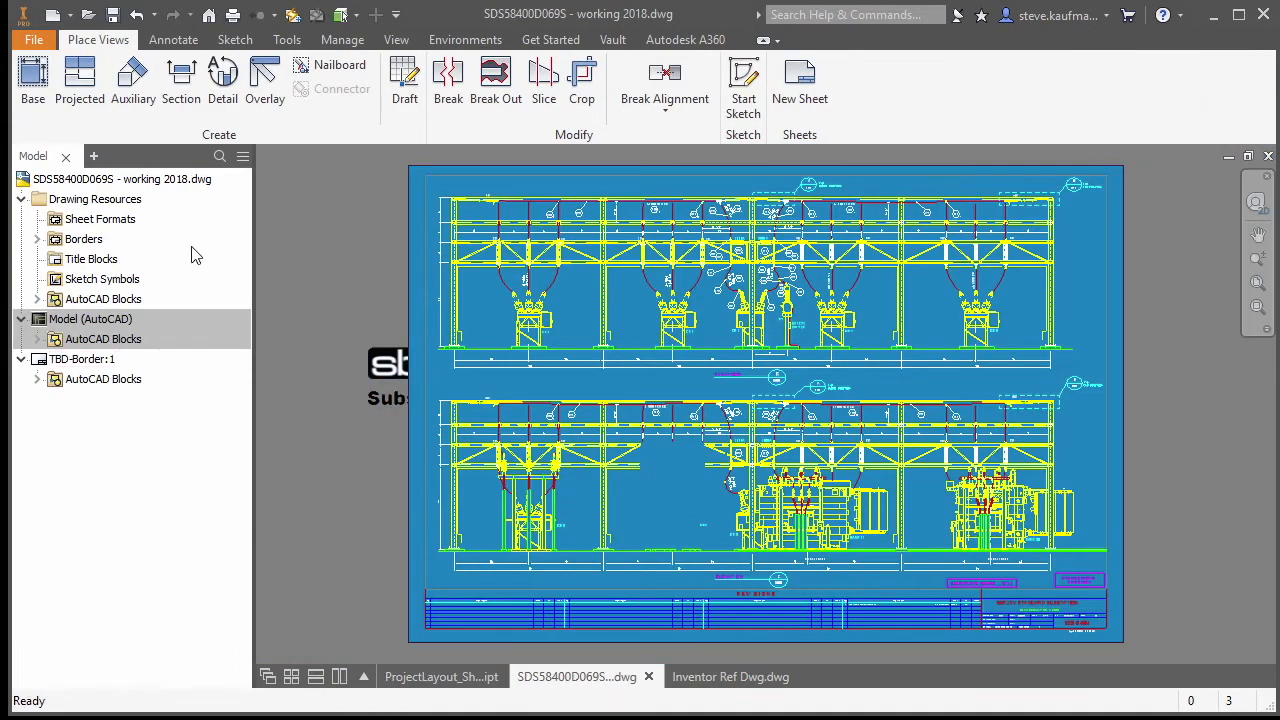
{"action": "left_click", "coordinate": [31, 80]}
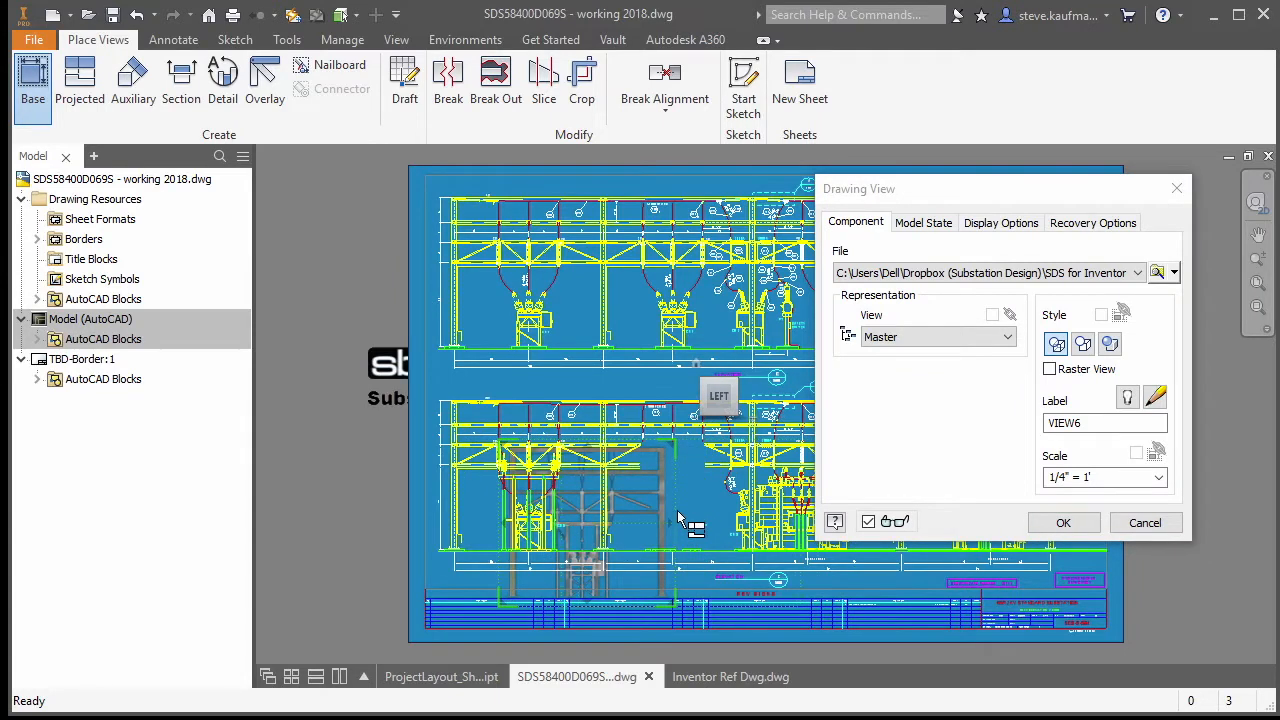
{"action": "mouse_move", "coordinate": [677, 504]}
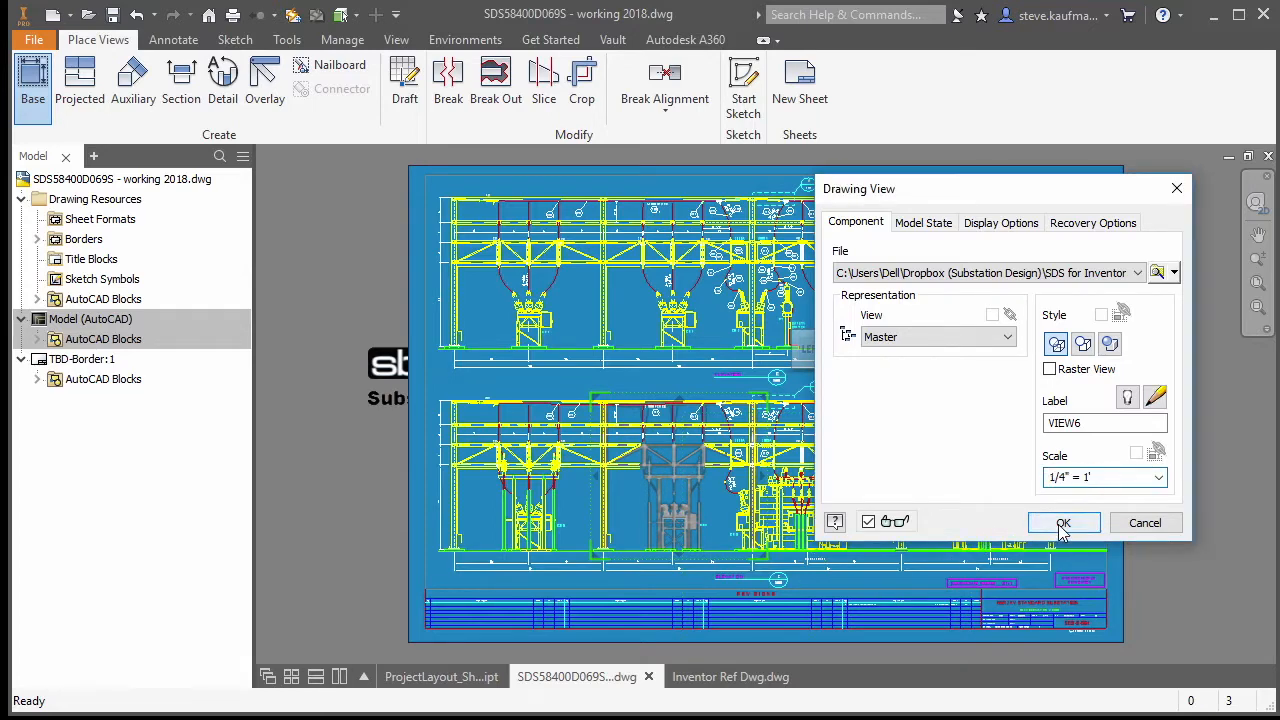
Place the shrinkwrap base view at 1/4" = 1' in the breaker gap
{"action": "left_click", "coordinate": [1063, 523]}
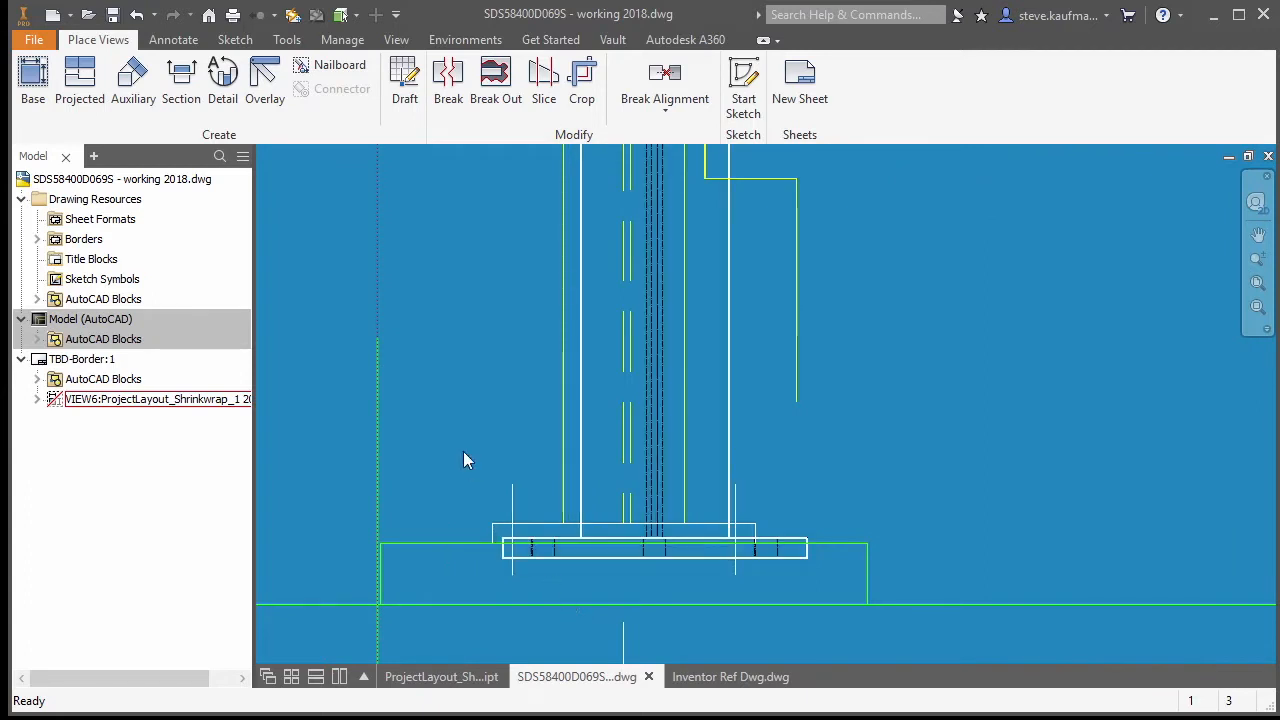
Align VIEW6 so the column base plate sits on the foundation line
{"action": "left_click", "coordinate": [155, 399]}
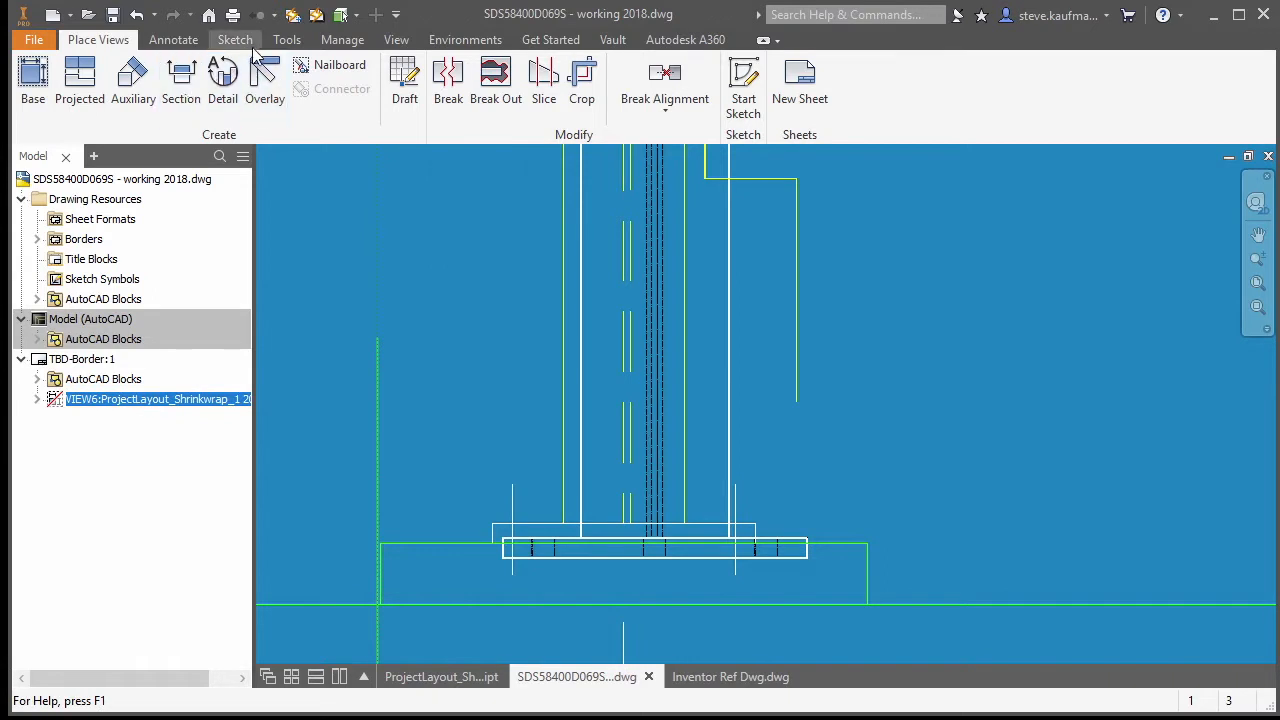
{"action": "left_click", "coordinate": [173, 39]}
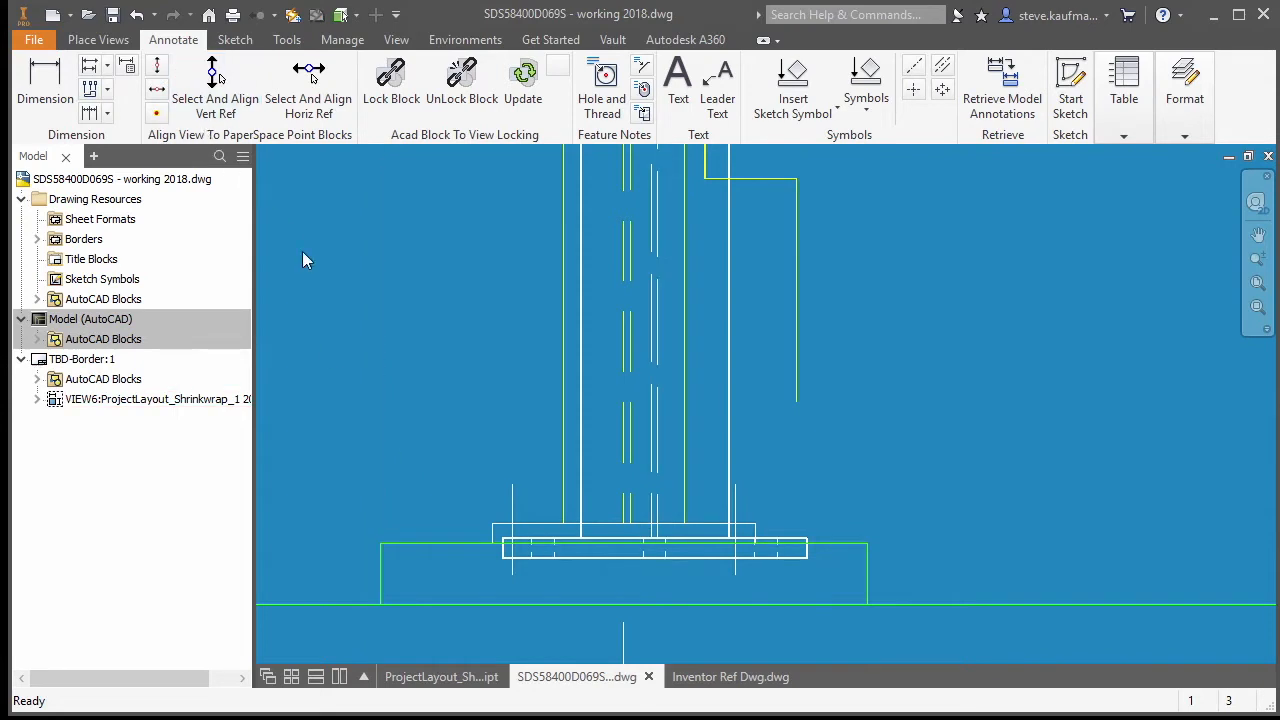
{"action": "mouse_move", "coordinate": [545, 547]}
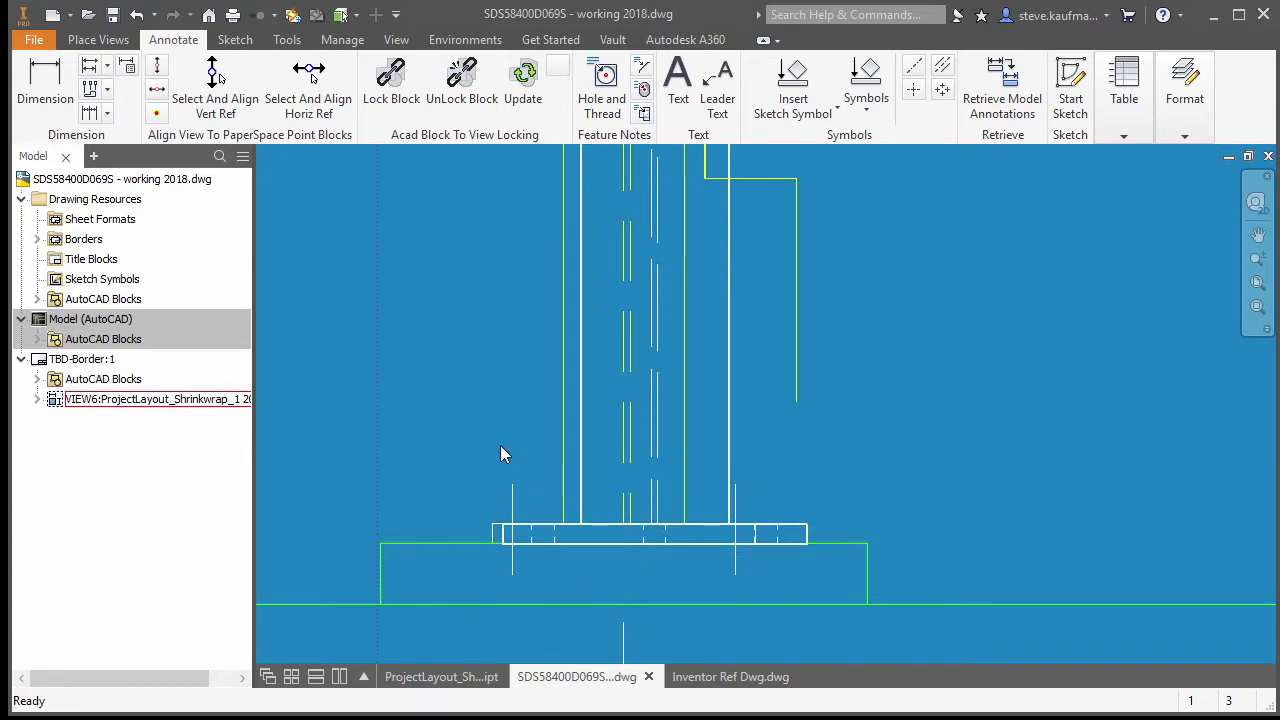
{"action": "left_click", "coordinate": [150, 399]}
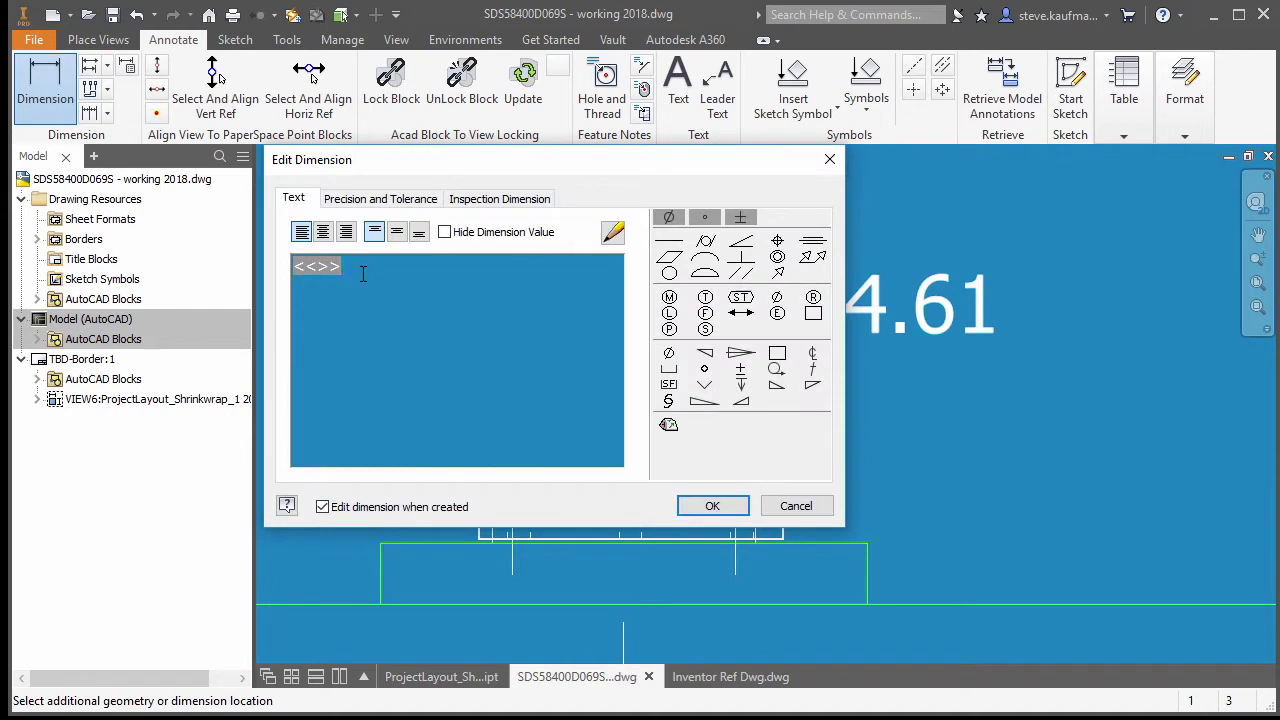
Label the 14.61 column dimension 'Inventor'
{"action": "type", "text": "Inventor"}
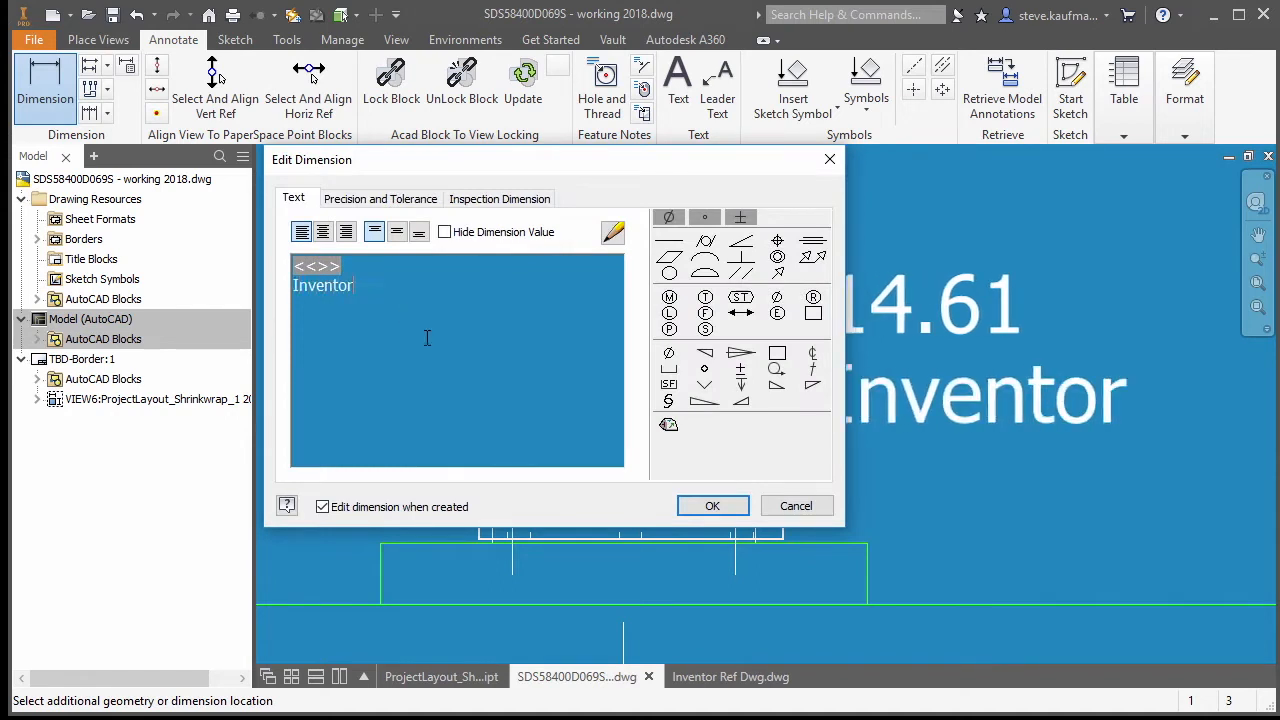
{"action": "left_click", "coordinate": [712, 505]}
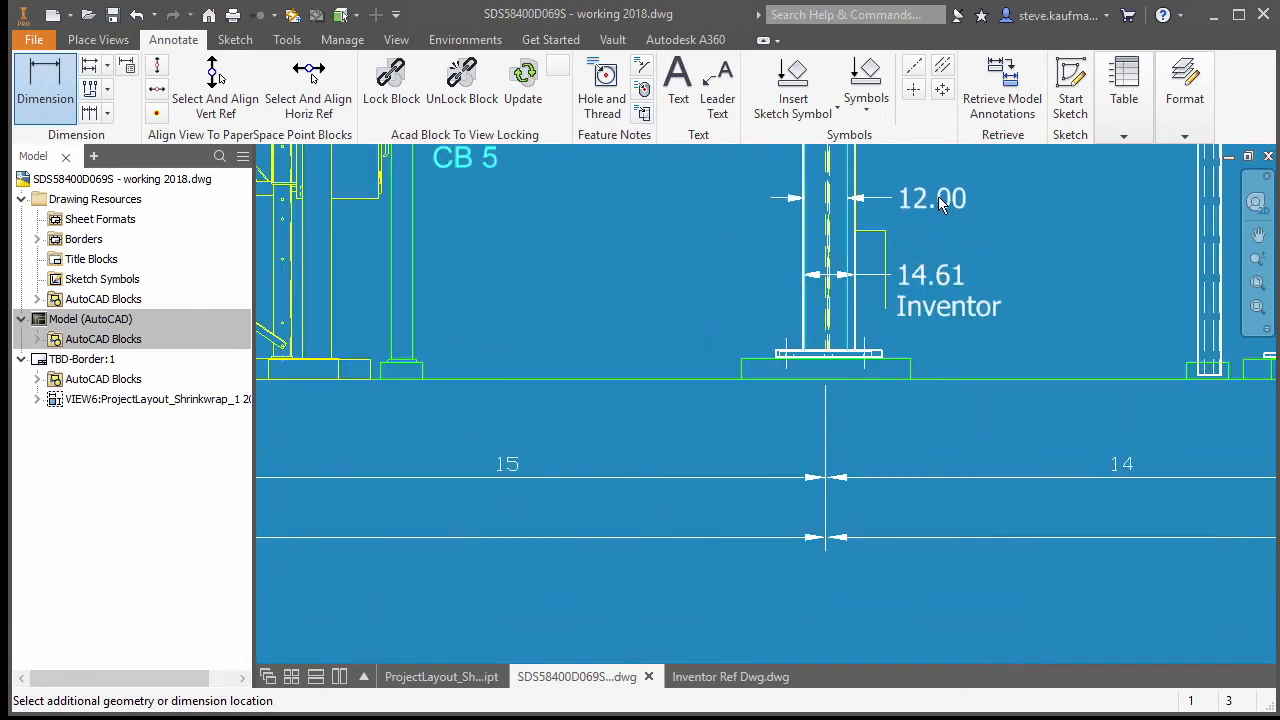
Add the 'AutoCAD' label to the 12.00 dimension
{"action": "left_click", "coordinate": [932, 197]}
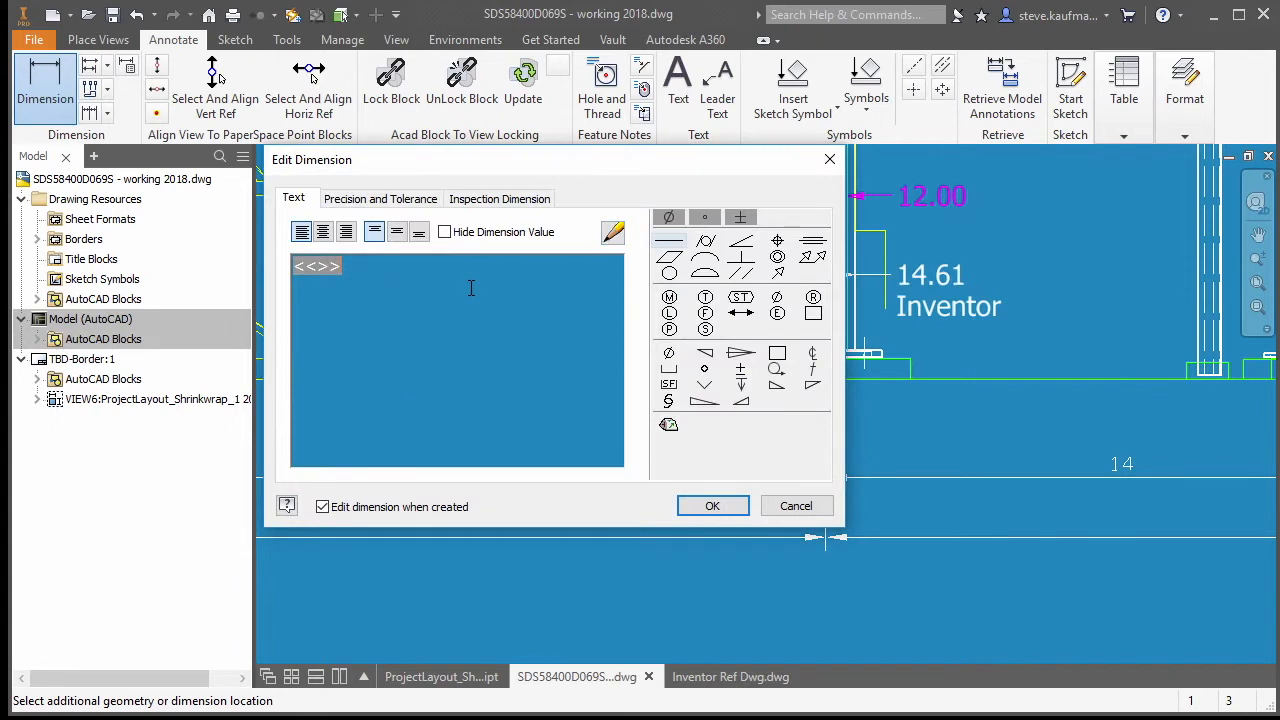
{"action": "type", "text": "Au"}
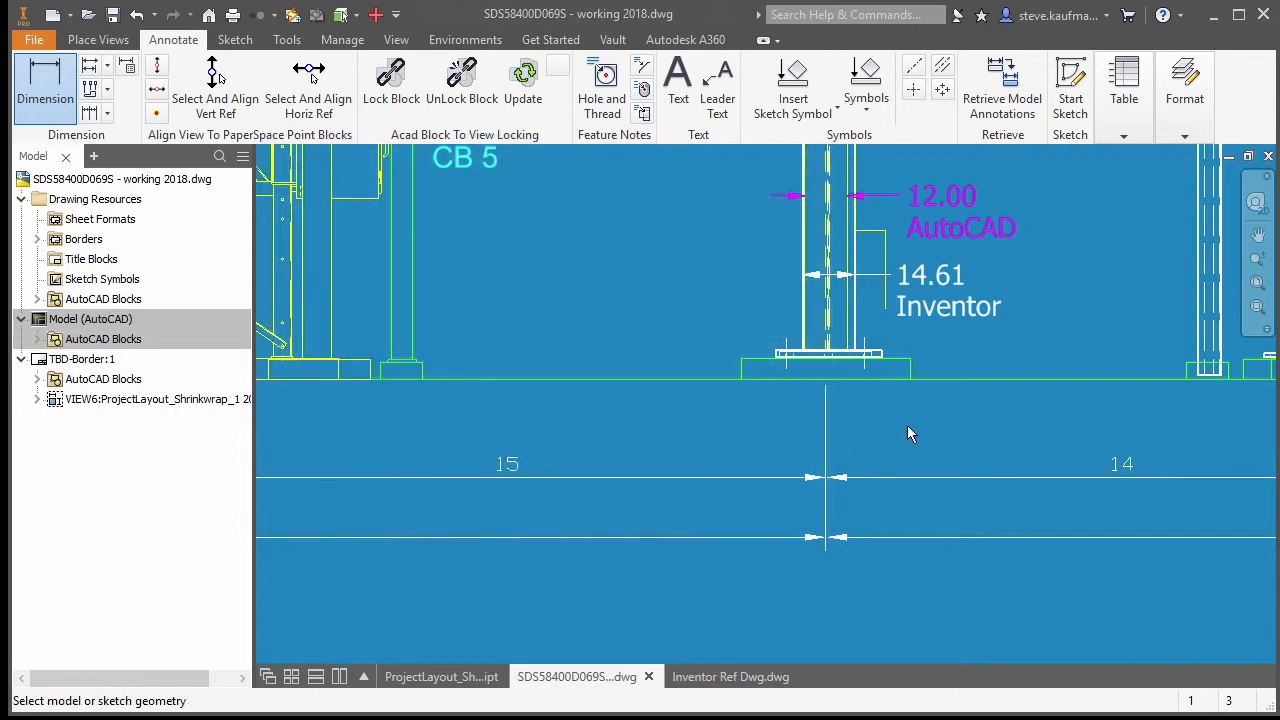
{"action": "mouse_move", "coordinate": [1067, 285]}
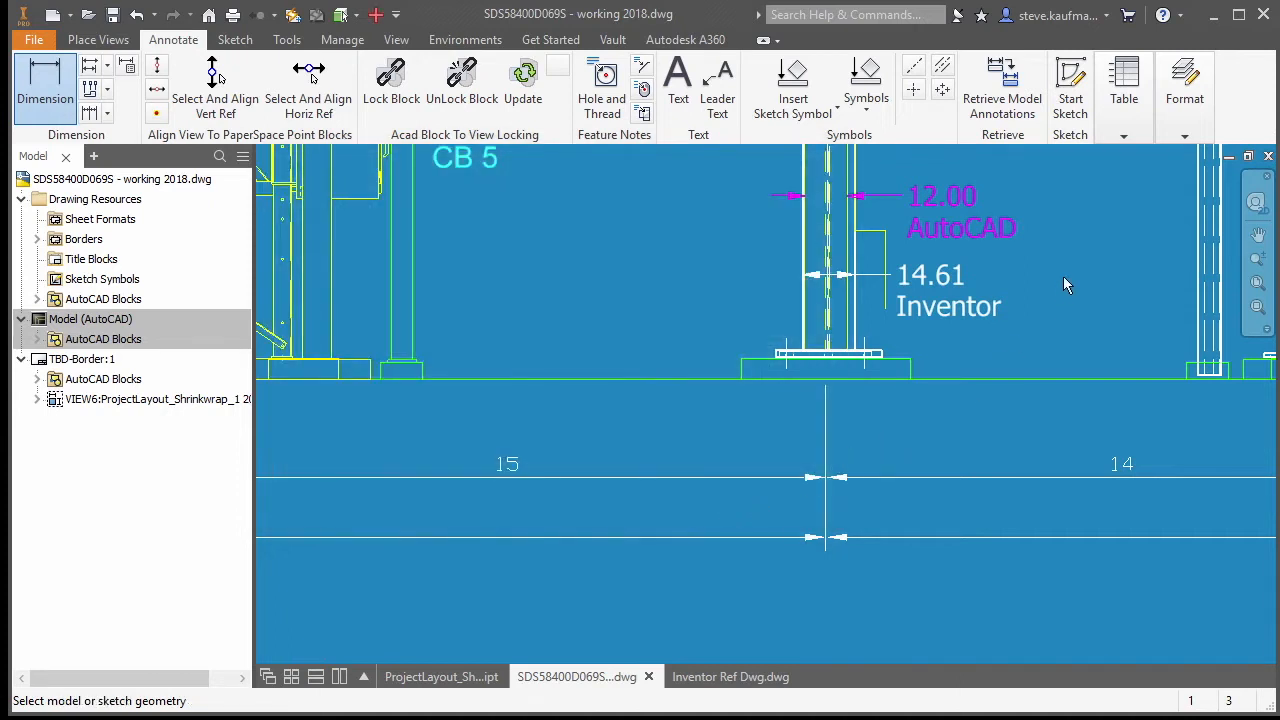
{"action": "mouse_move", "coordinate": [1061, 277]}
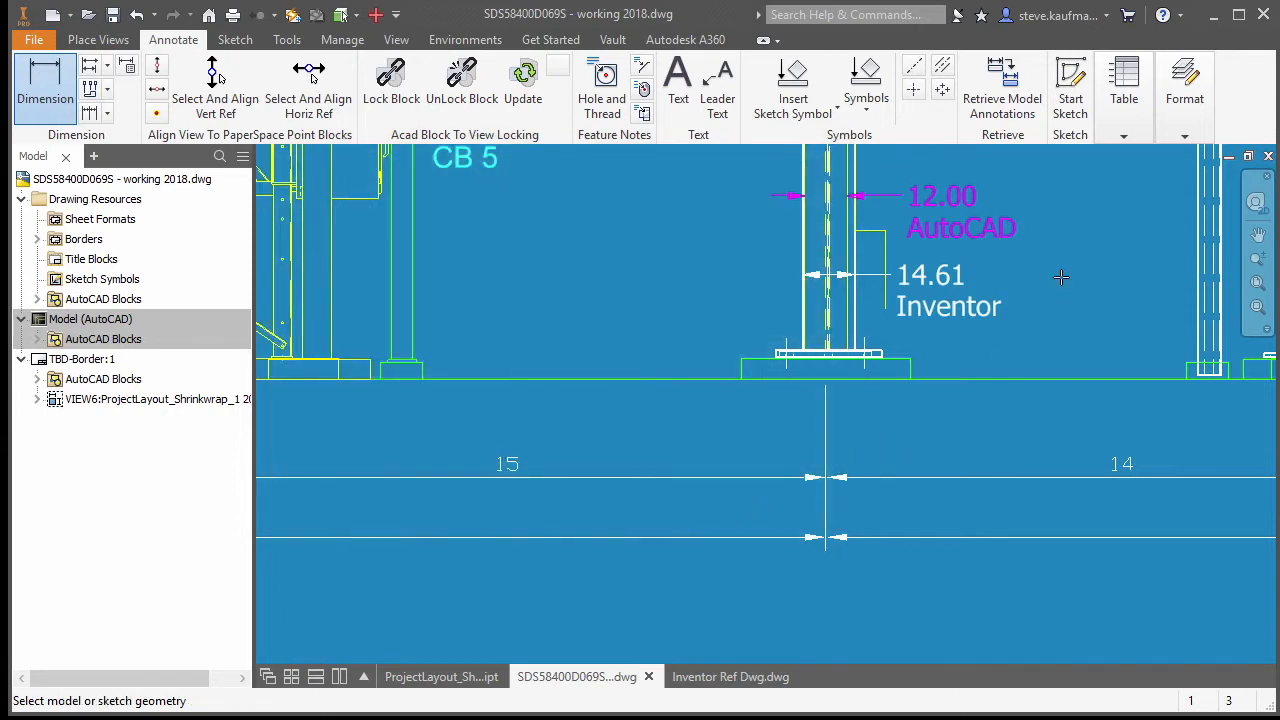
{"action": "mouse_move", "coordinate": [1065, 287]}
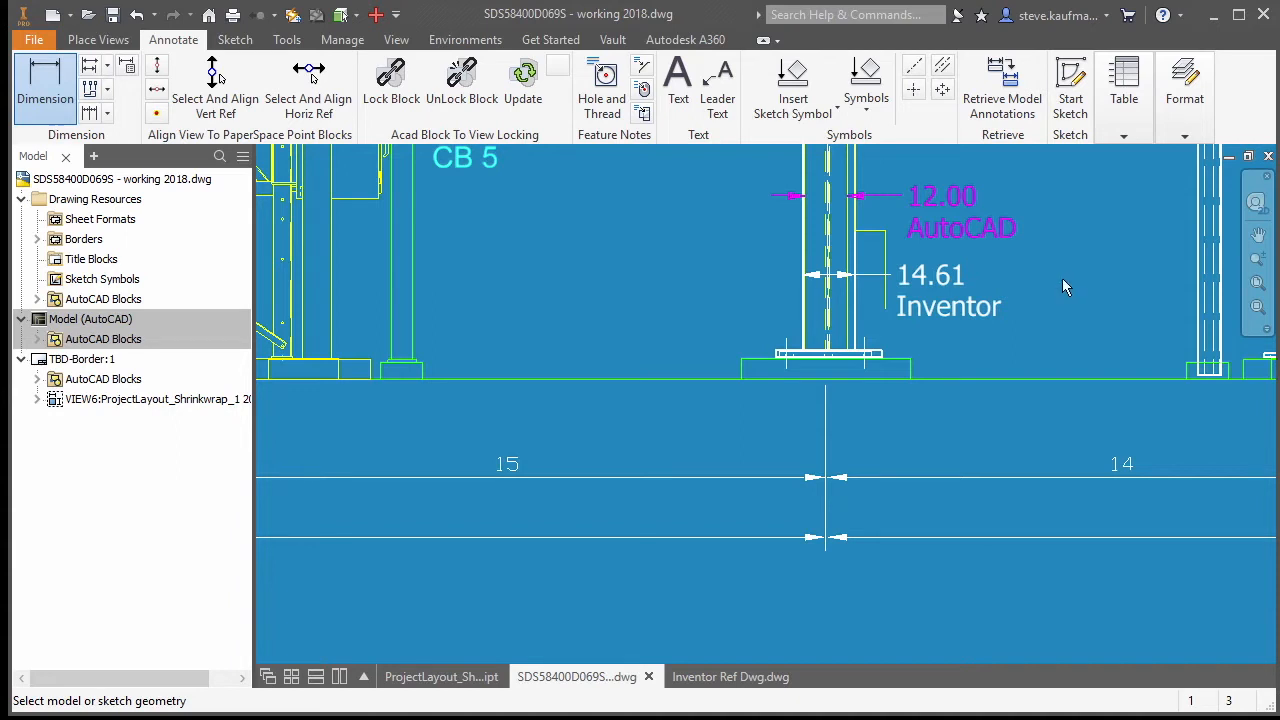
{"action": "mouse_move", "coordinate": [1052, 314]}
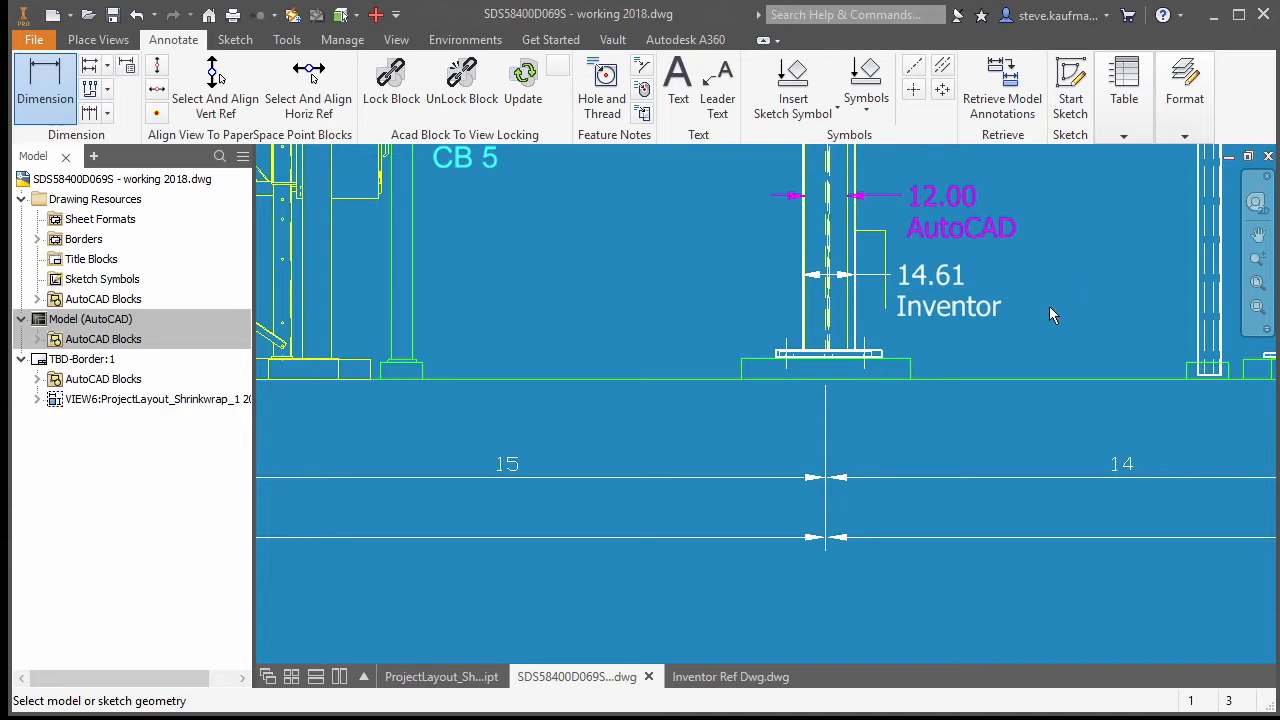
{"action": "mouse_move", "coordinate": [798, 552]}
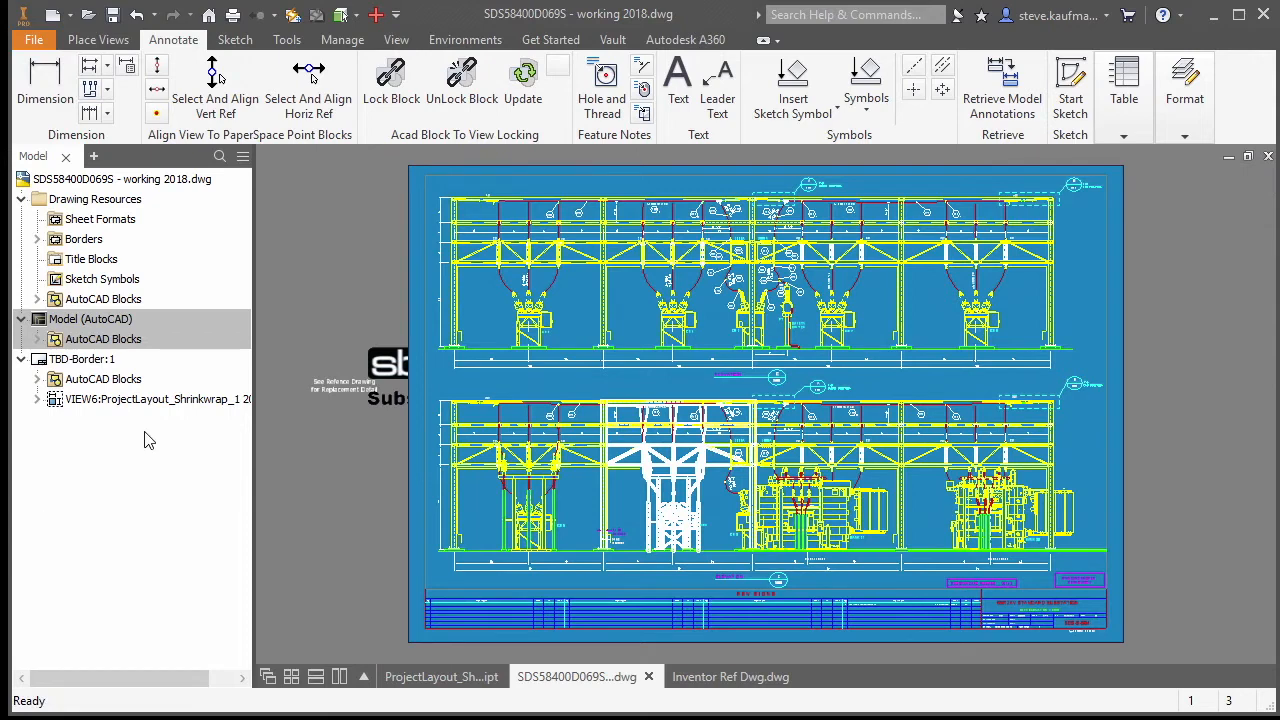
Delete VIEW6 from the sheet and switch to Inventor Ref Dwg.dwg
{"action": "left_click", "coordinate": [155, 399]}
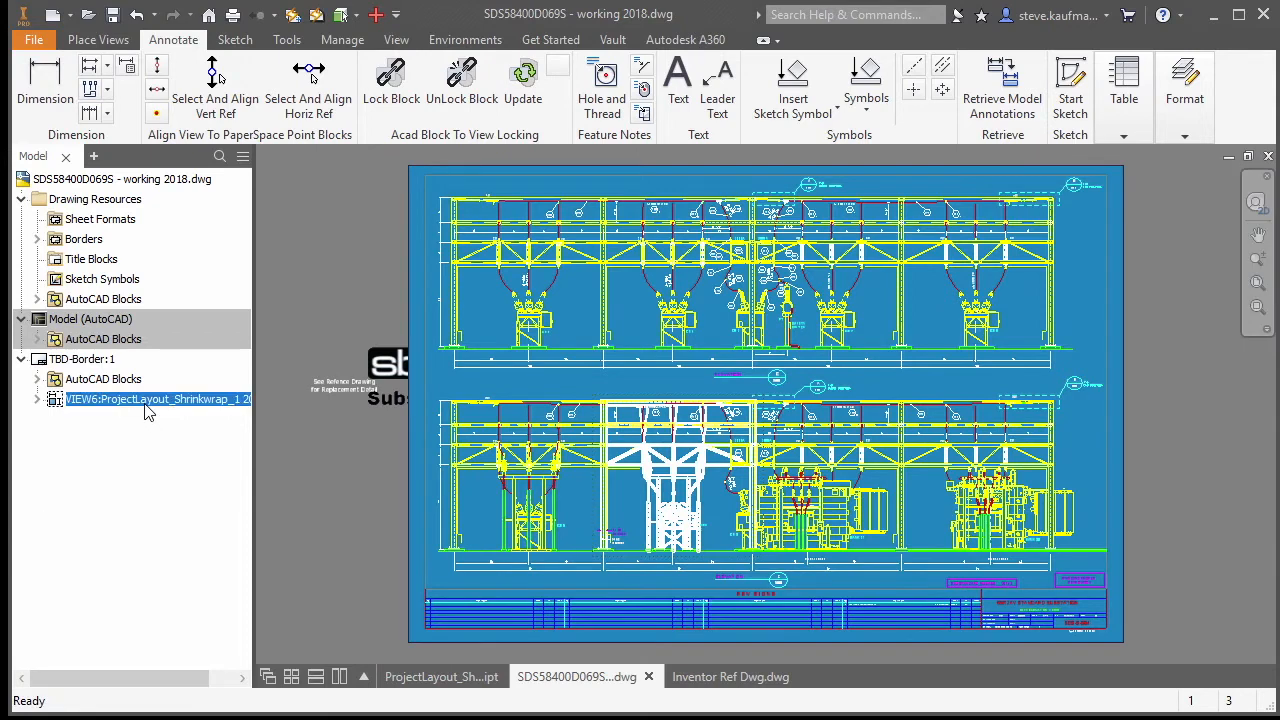
{"action": "right_click", "coordinate": [149, 399]}
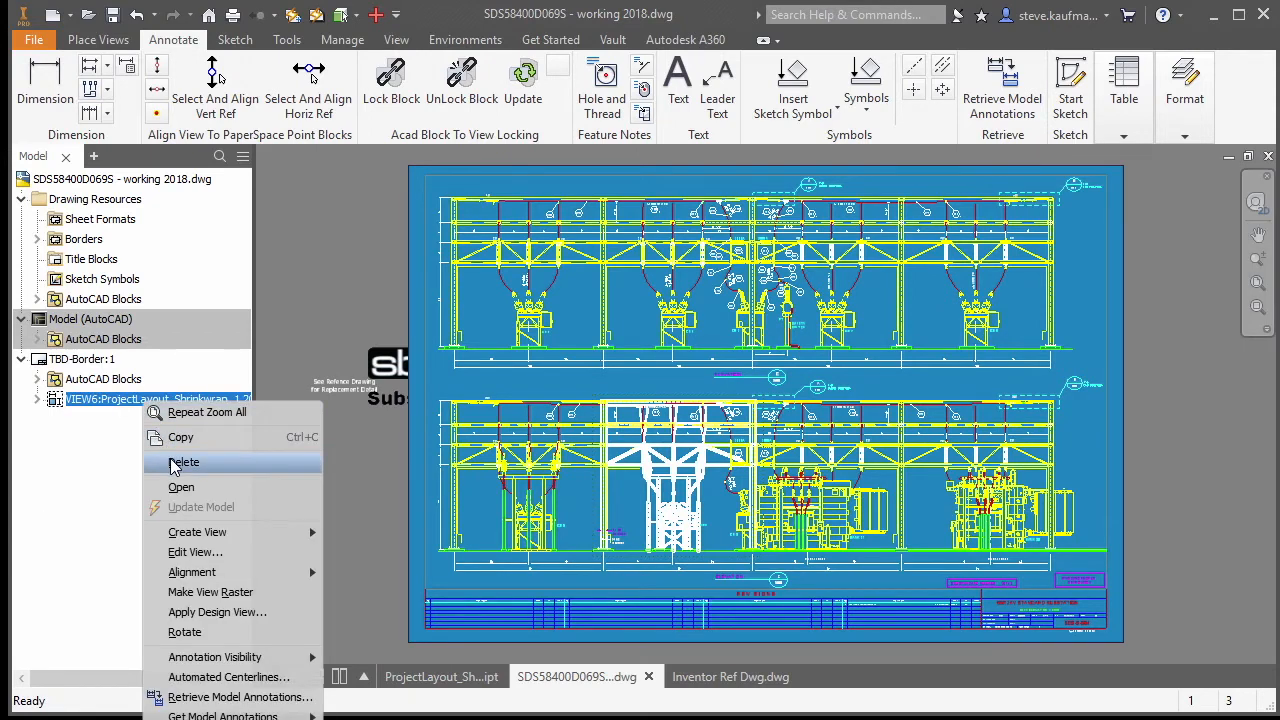
{"action": "left_click", "coordinate": [183, 462]}
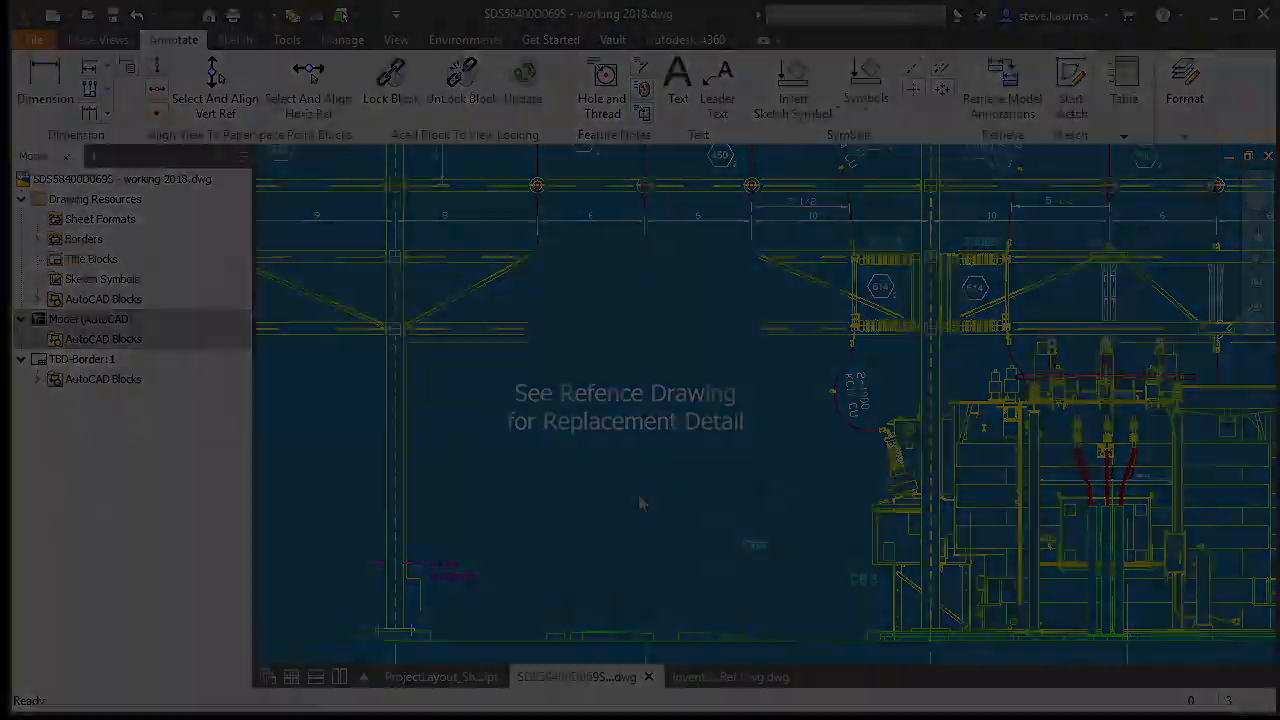
{"action": "left_click", "coordinate": [714, 676]}
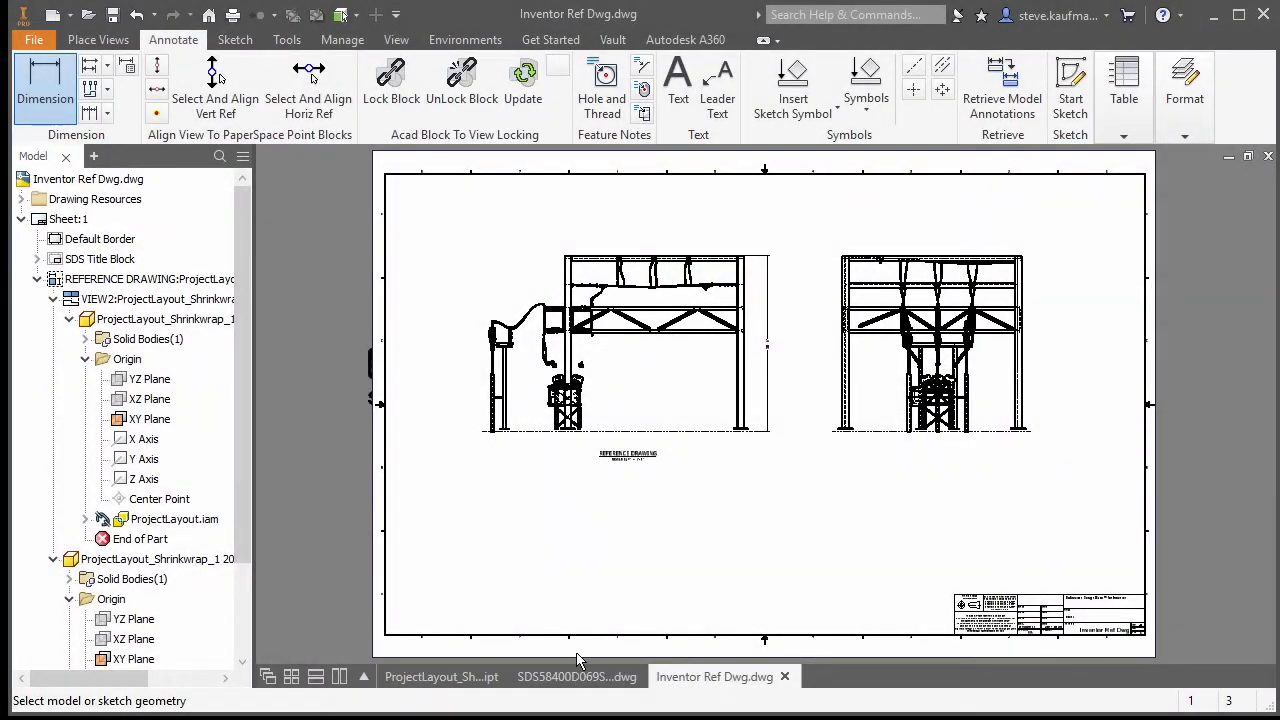